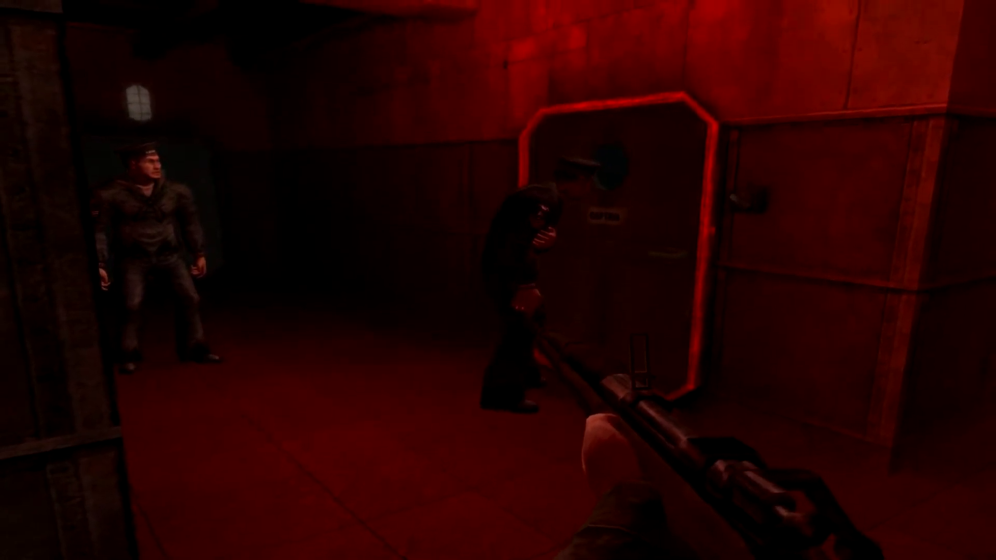
mouse_move(498, 281)
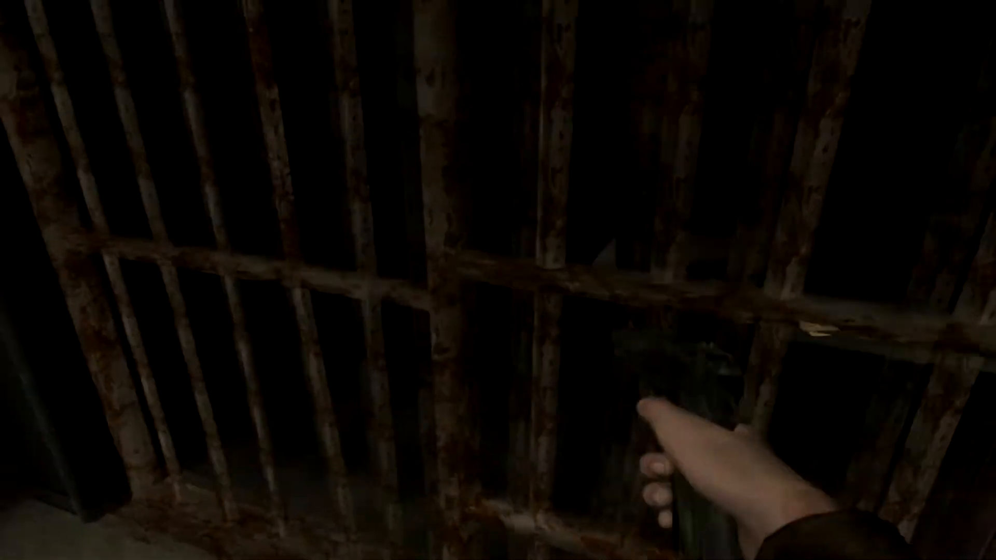
mouse_move(499, 280)
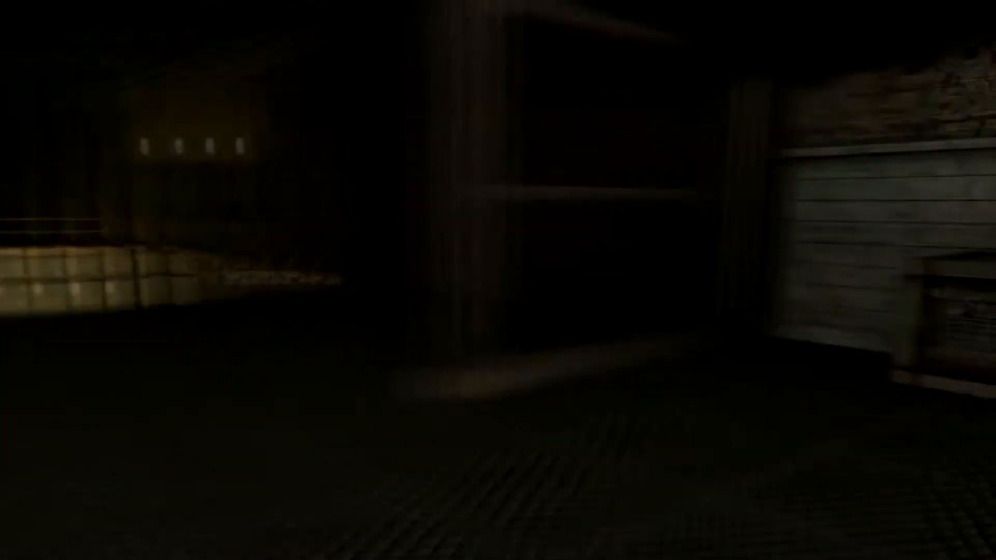